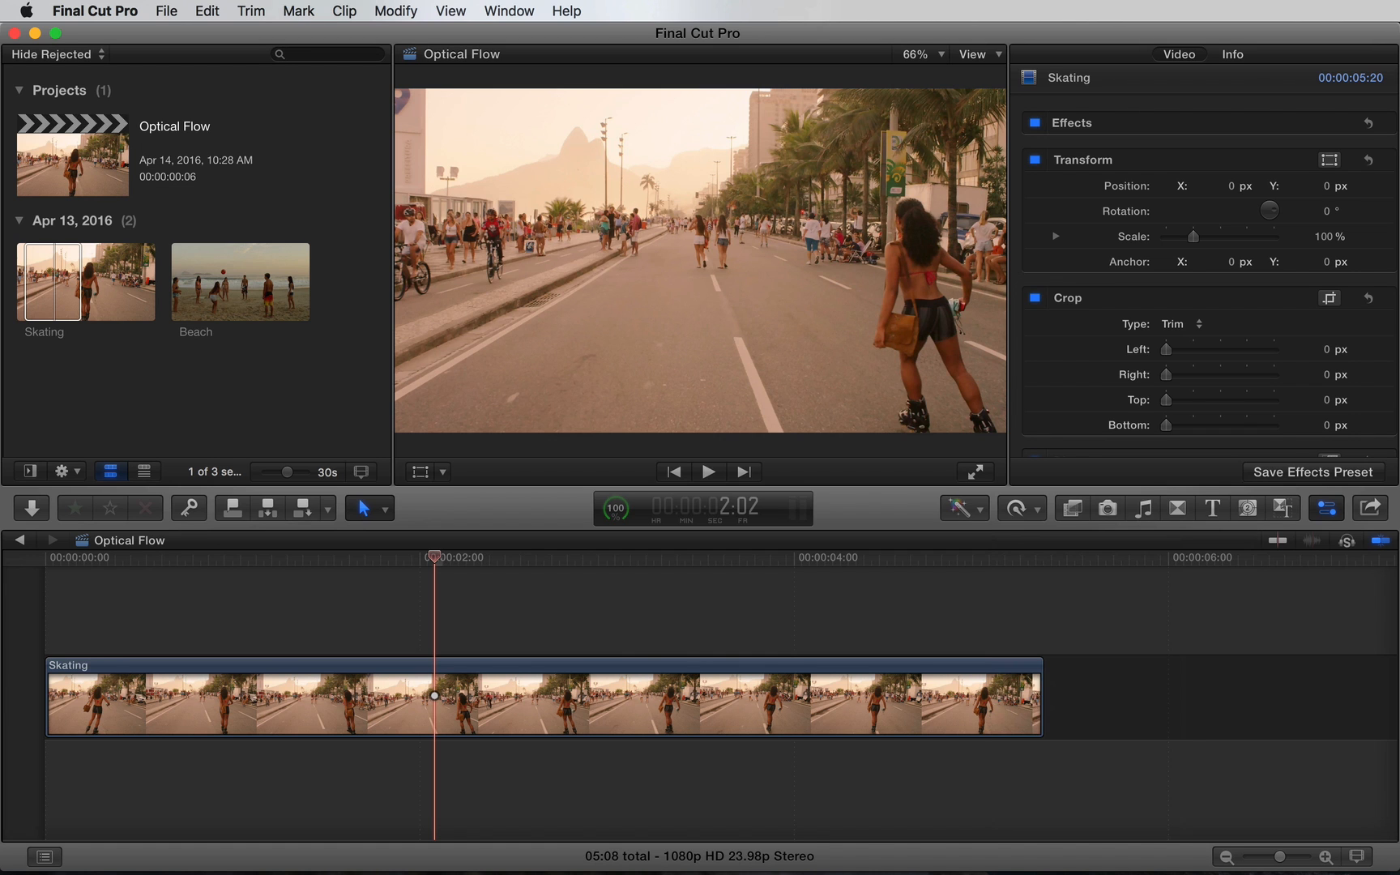
- Retime the Skating clip to Slow 10%, stretching its duration to 53:08
left_click(708, 472)
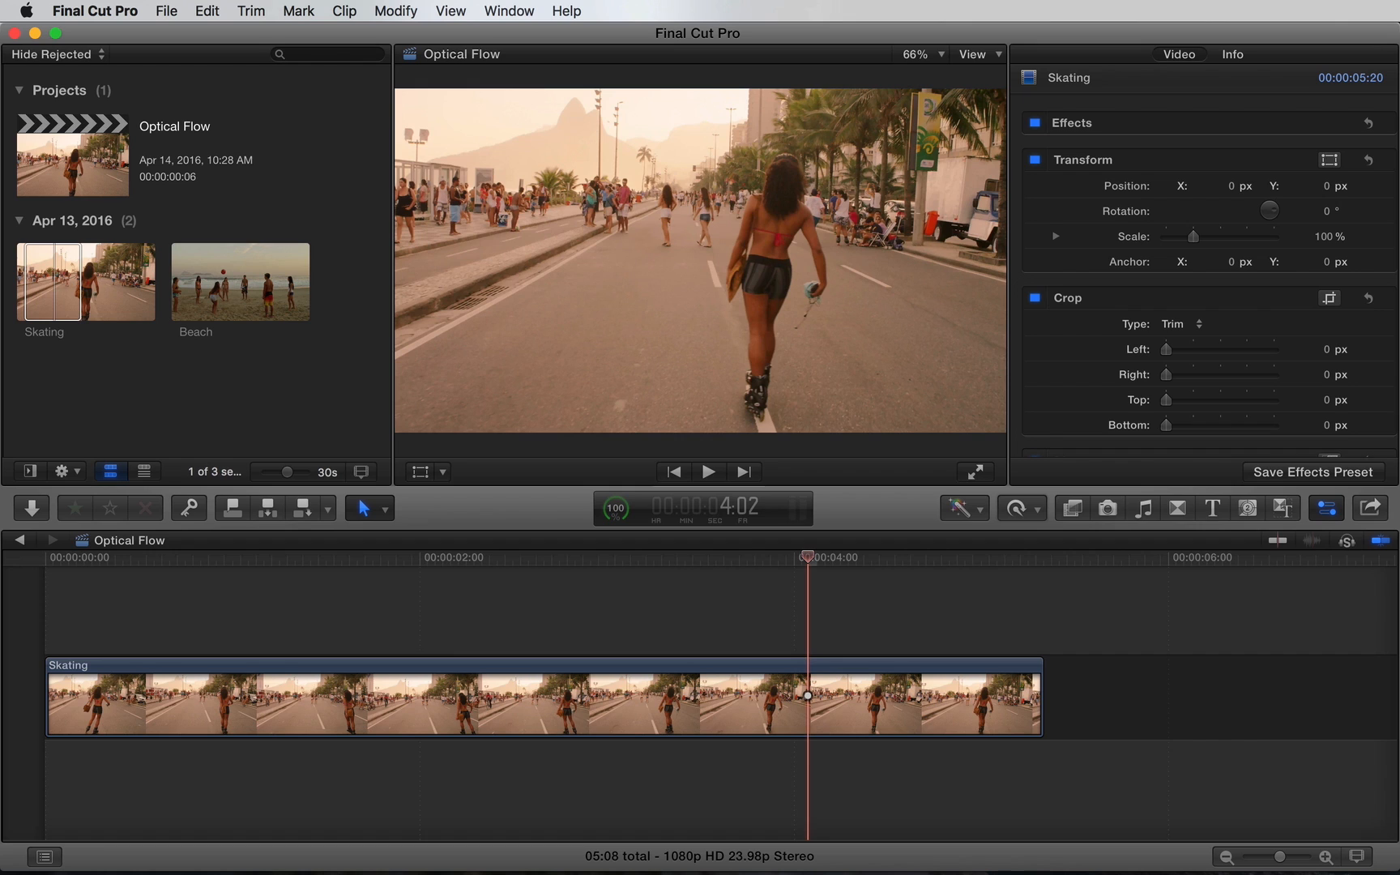
left_click(1013, 507)
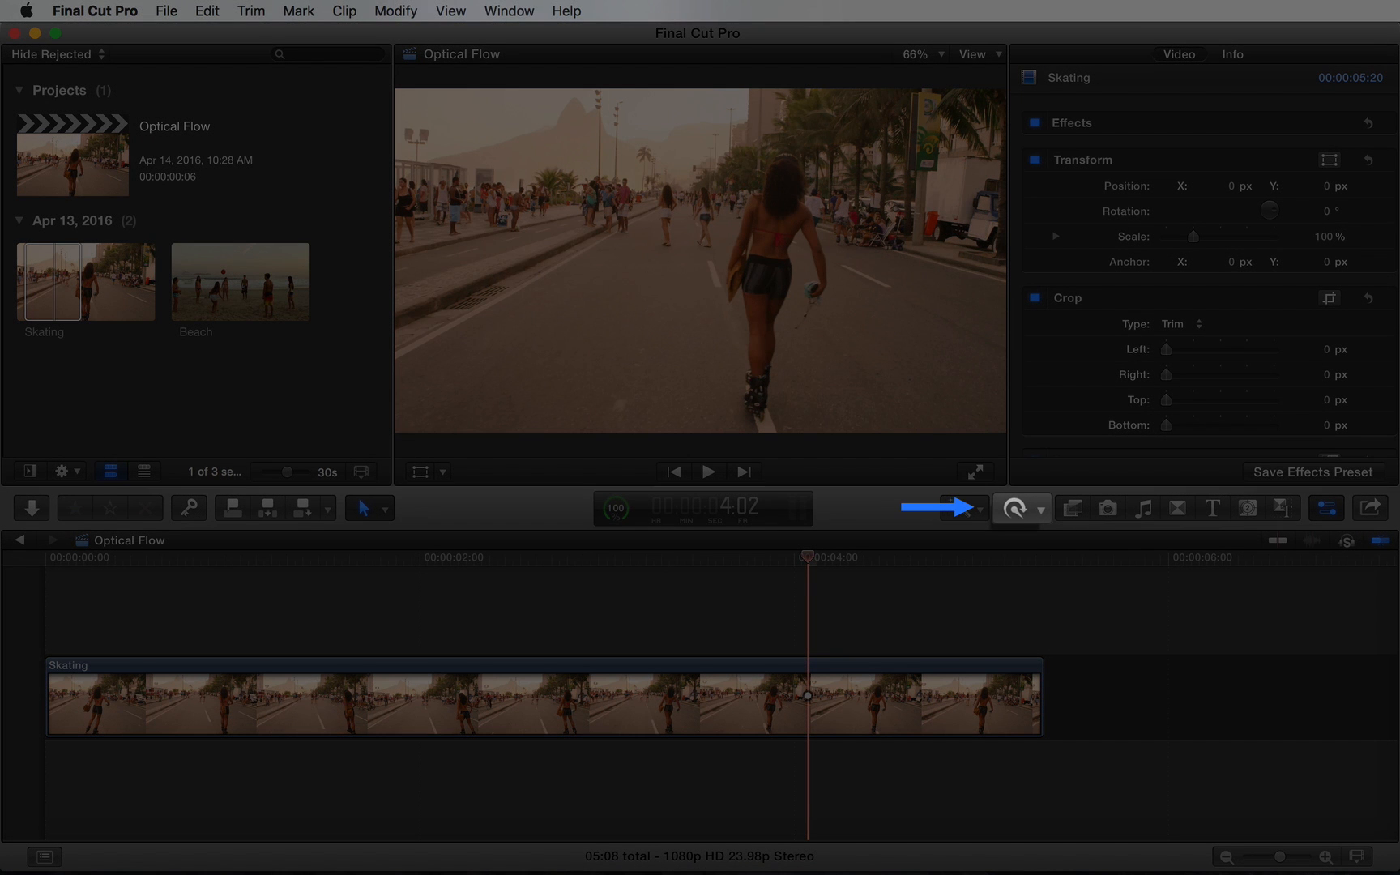
left_click(1016, 507)
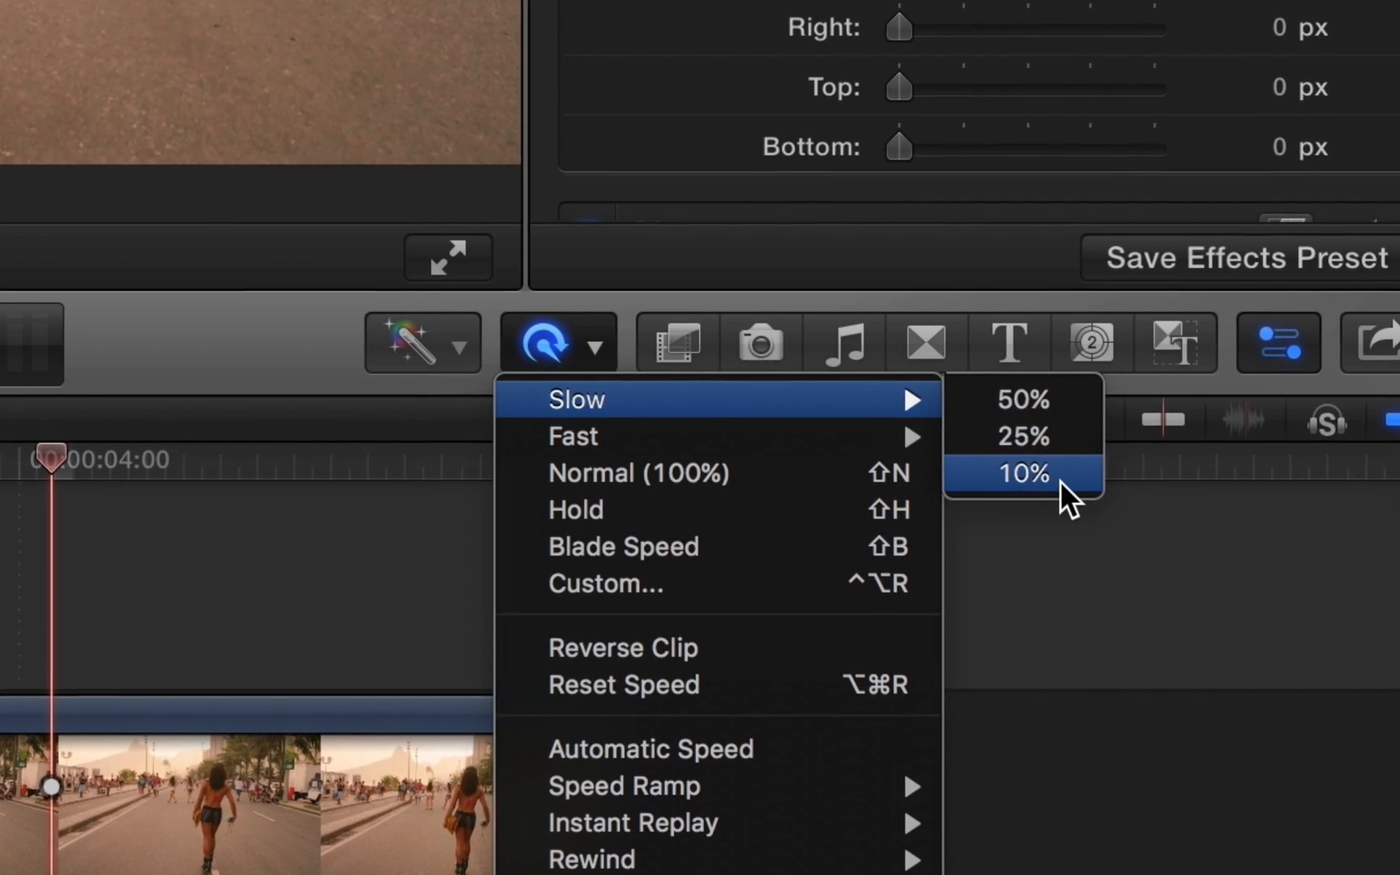
left_click(1021, 473)
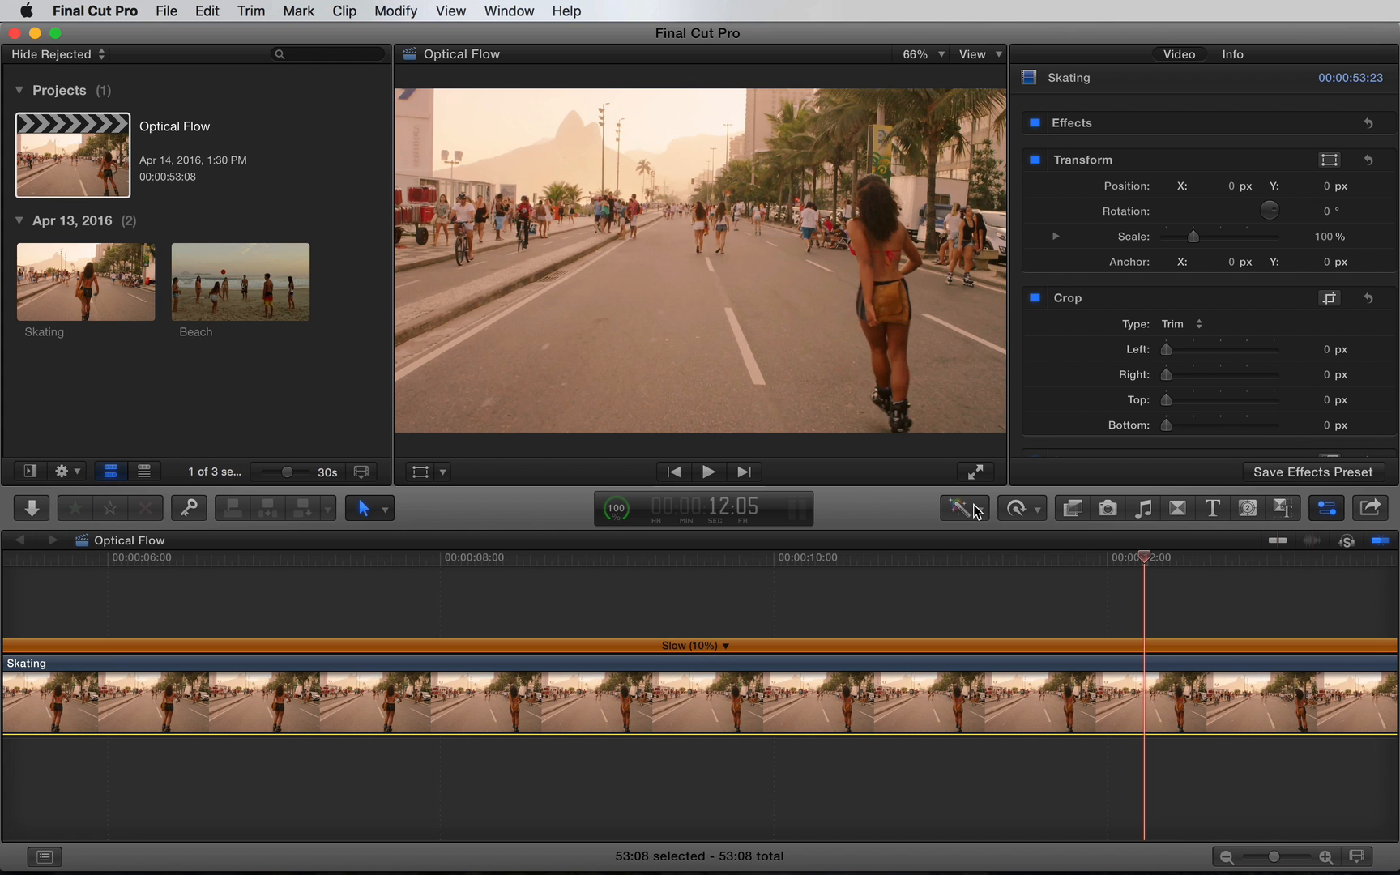
- Set the slowed Skating clip's video quality to Optical Flow
left_click(1014, 509)
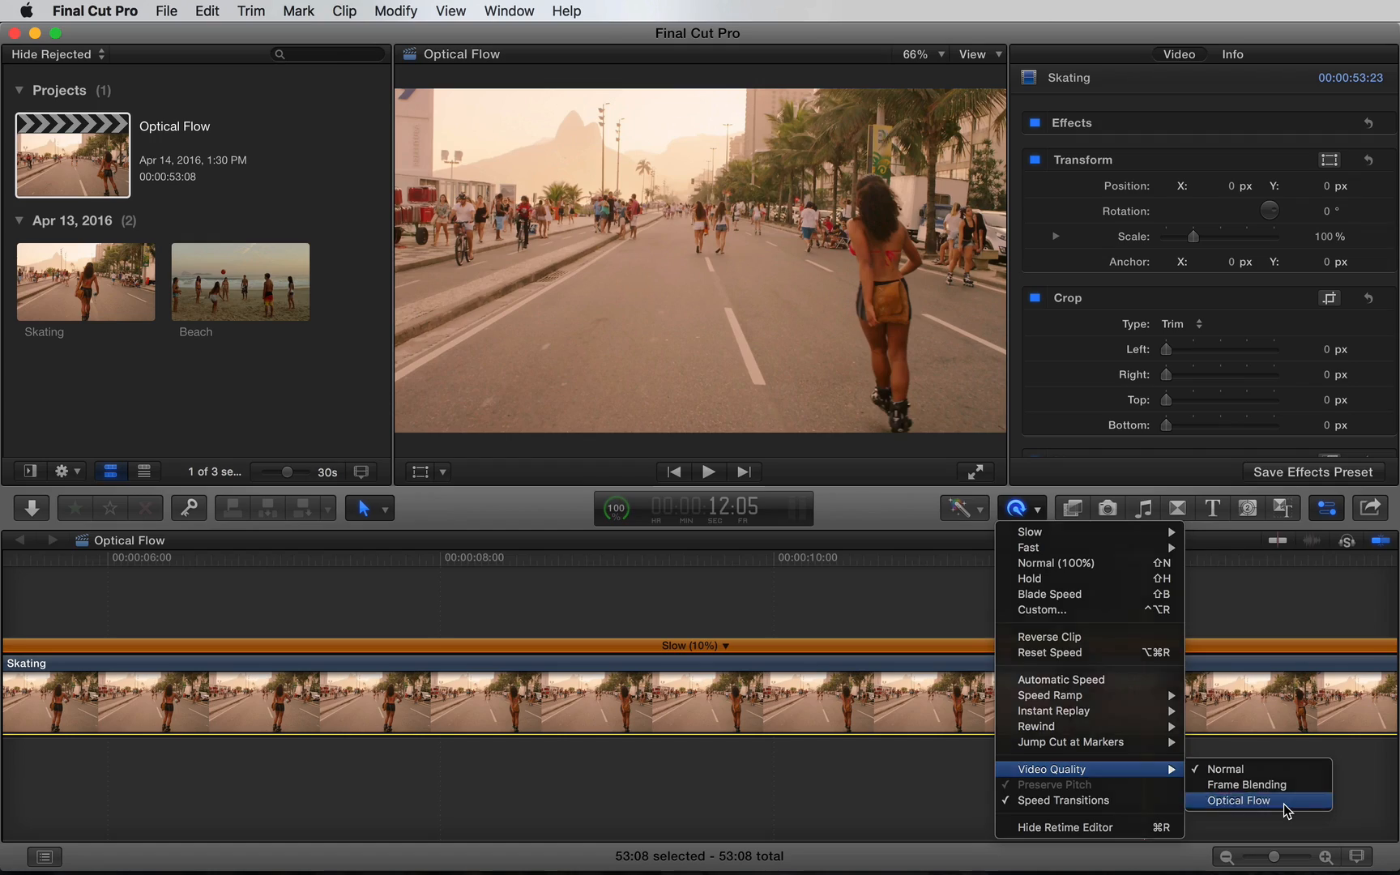
left_click(1239, 800)
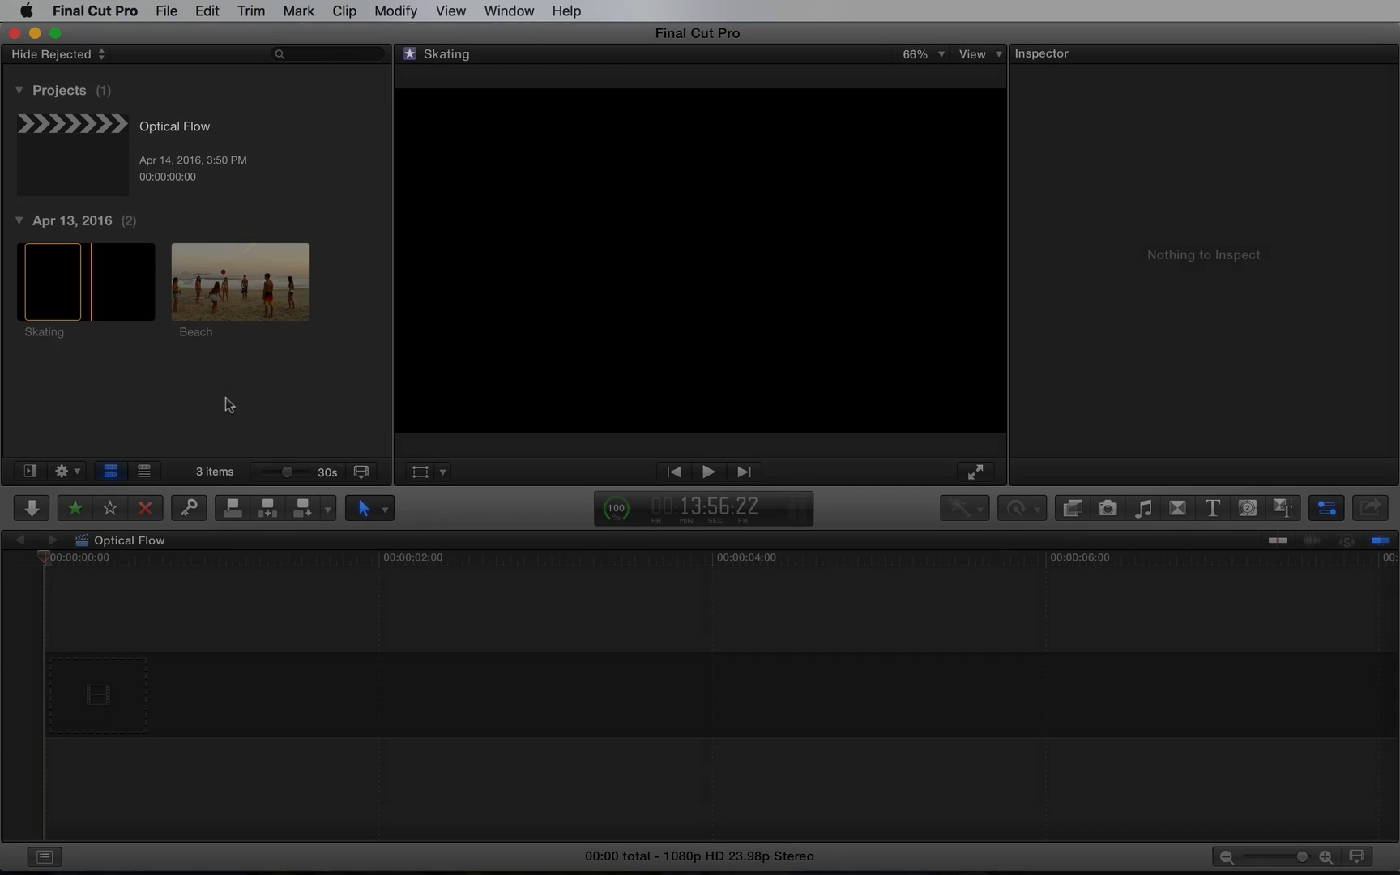
- Slow the middle Beach piece to 25% and set its frame quality
left_click(240, 282)
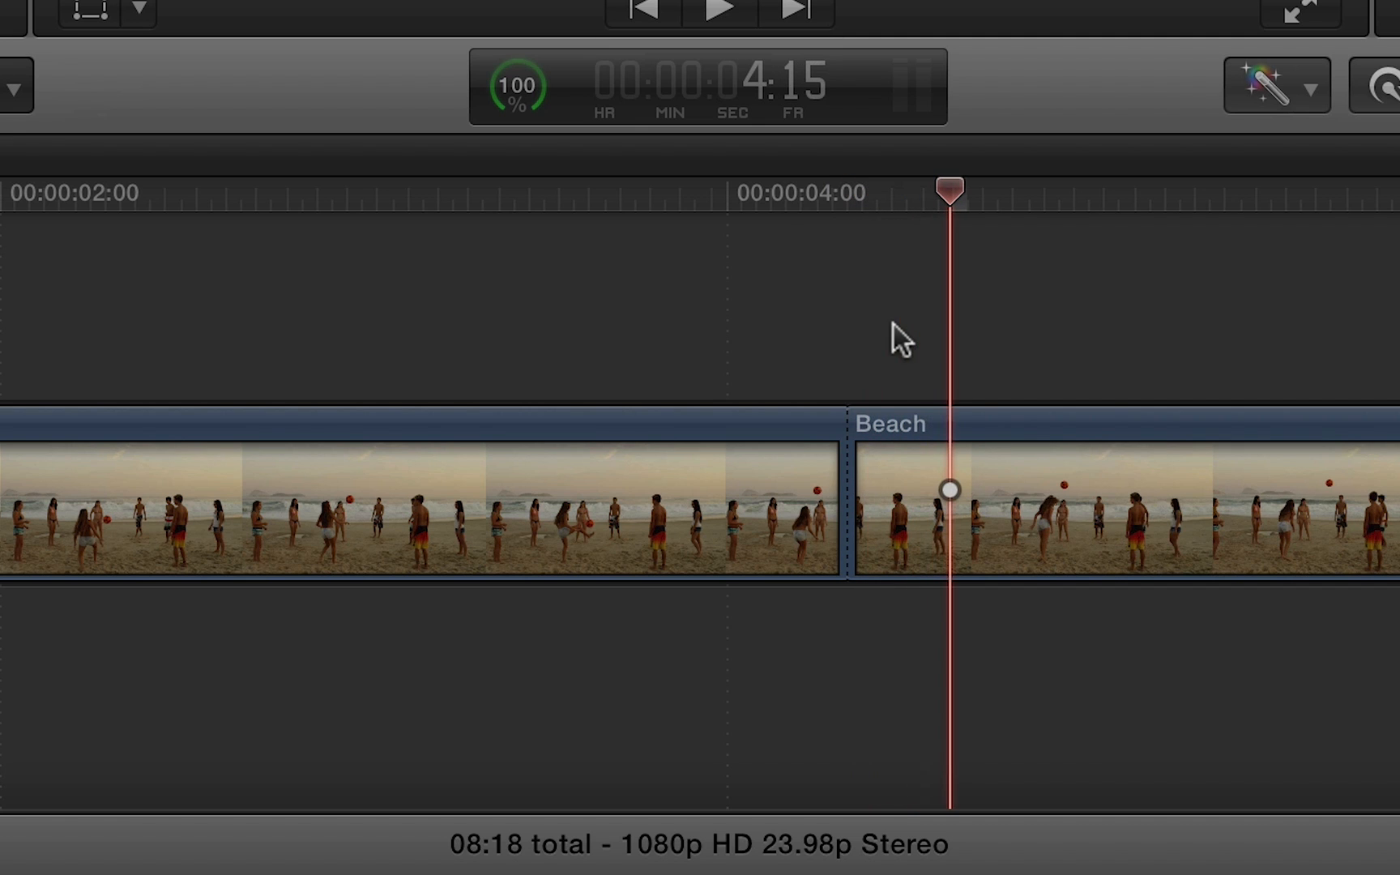
left_click(586, 404)
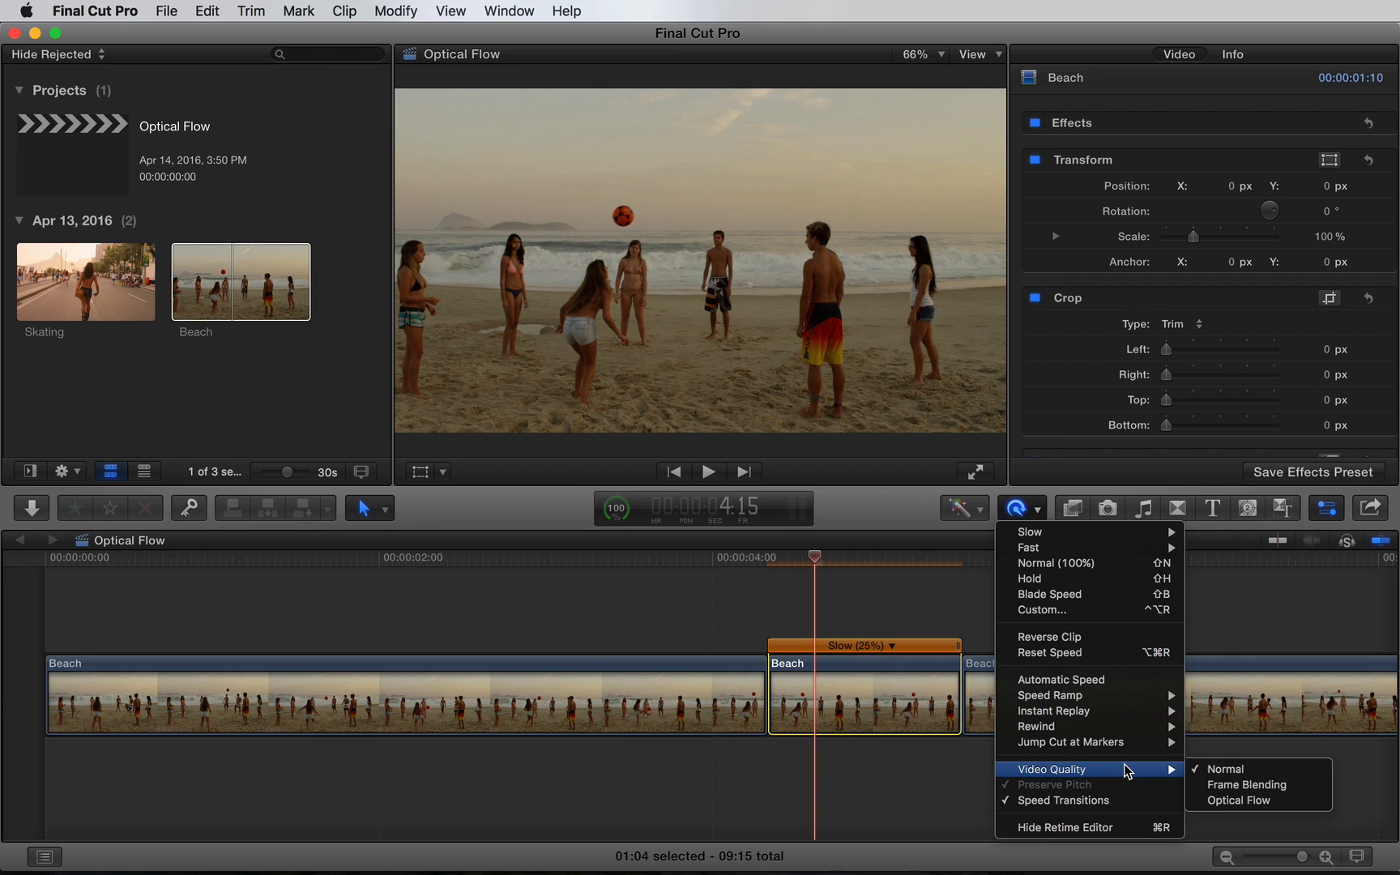
left_click(1240, 801)
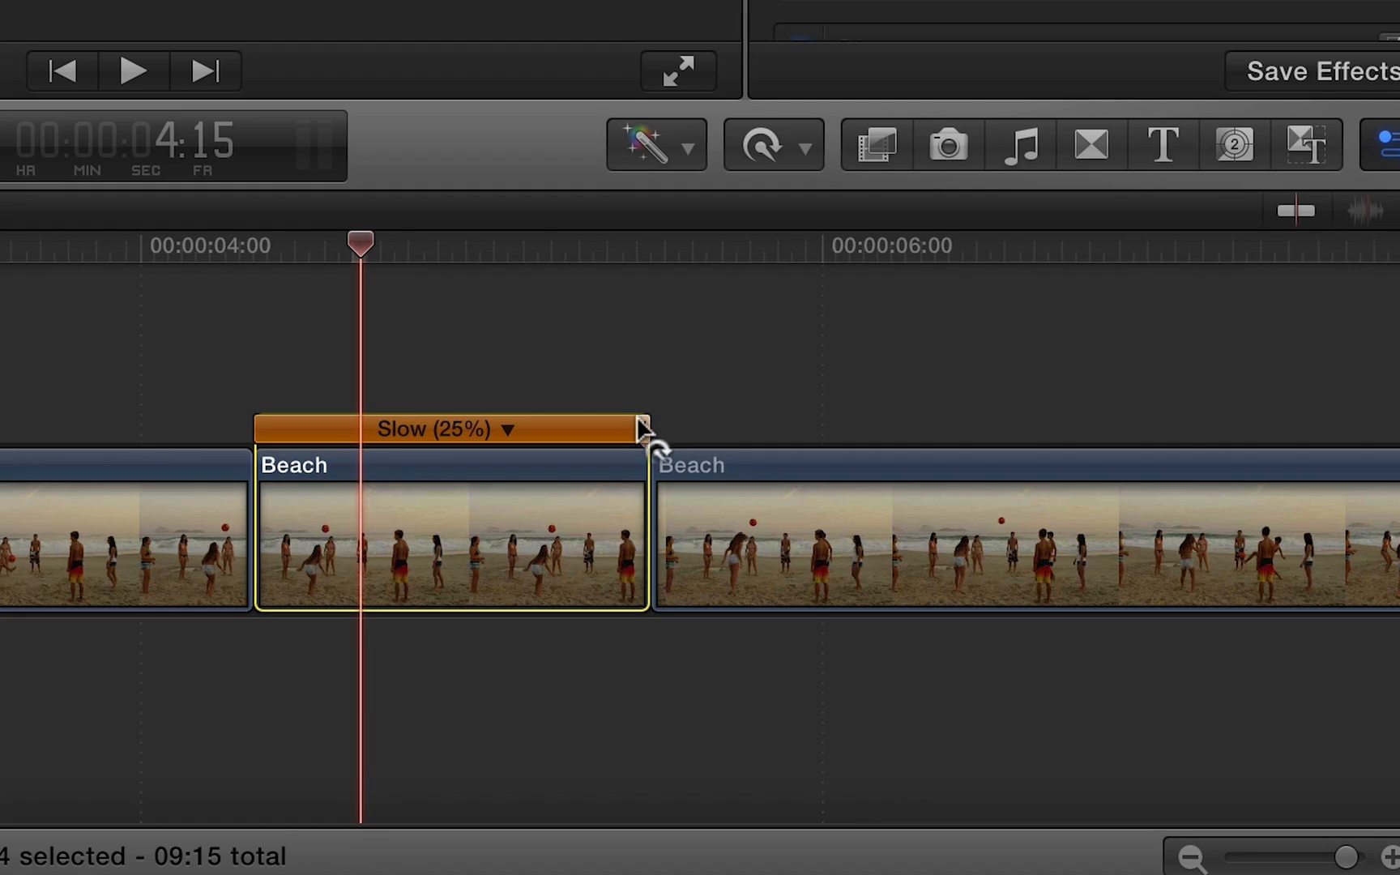
- Drag the retime handle until the middle beach piece reads Slow 3%, total length 16:20
left_click_drag(639, 428, 880, 431)
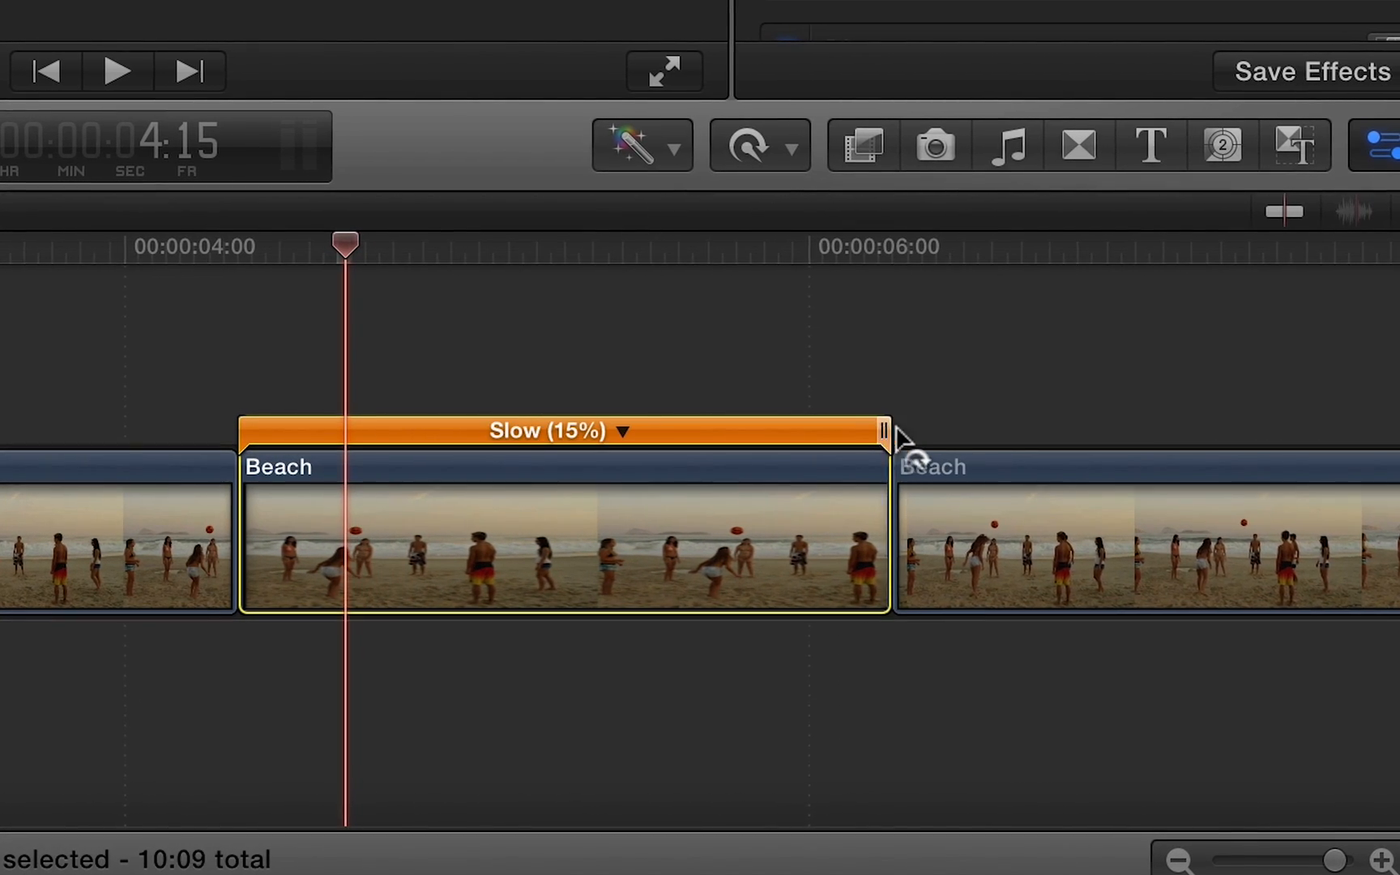
left_click_drag(881, 433, 1099, 433)
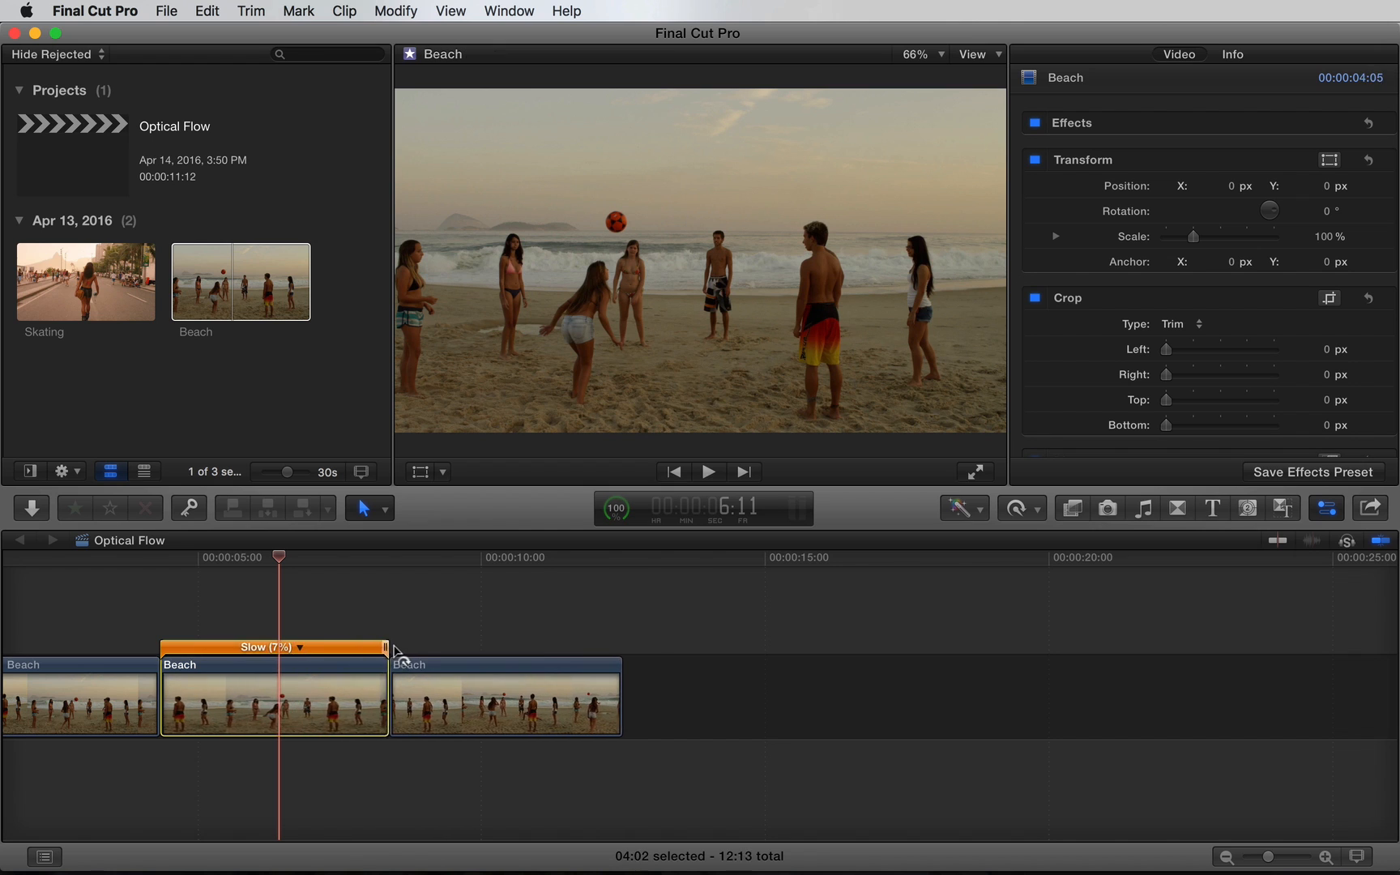
left_click_drag(384, 647, 554, 647)
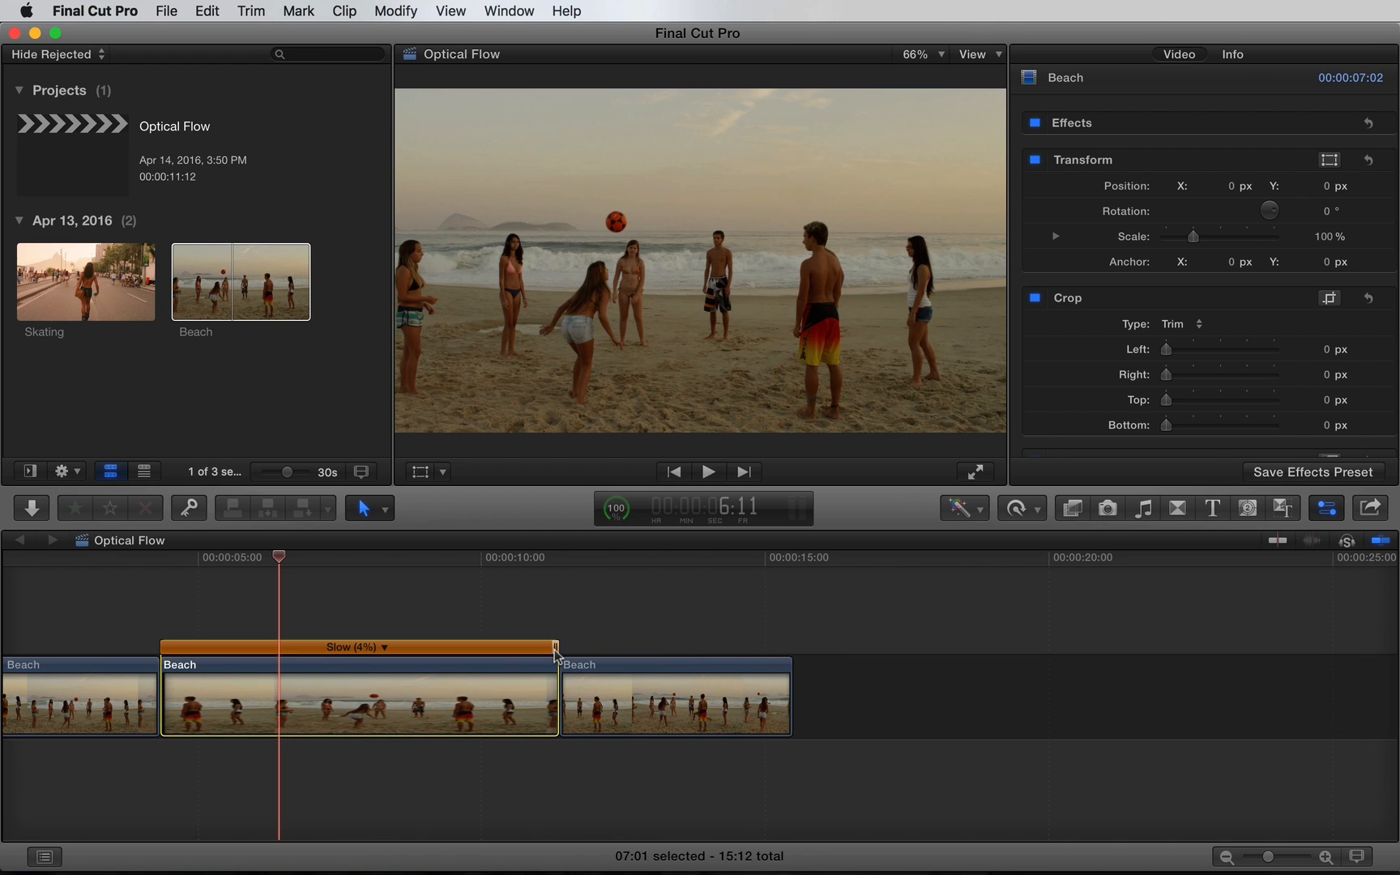
left_click_drag(554, 647, 615, 647)
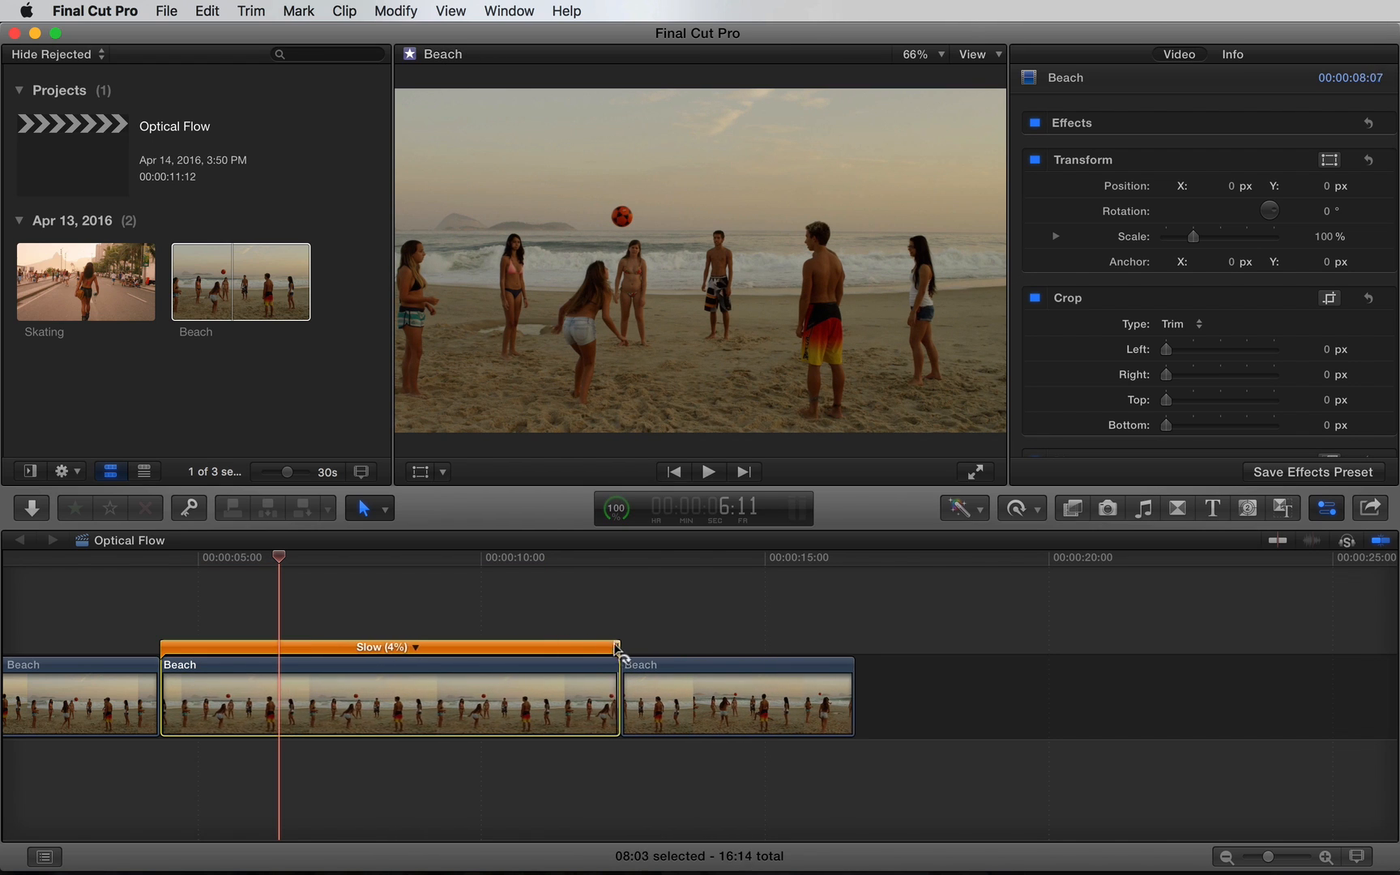
left_click_drag(616, 647, 628, 647)
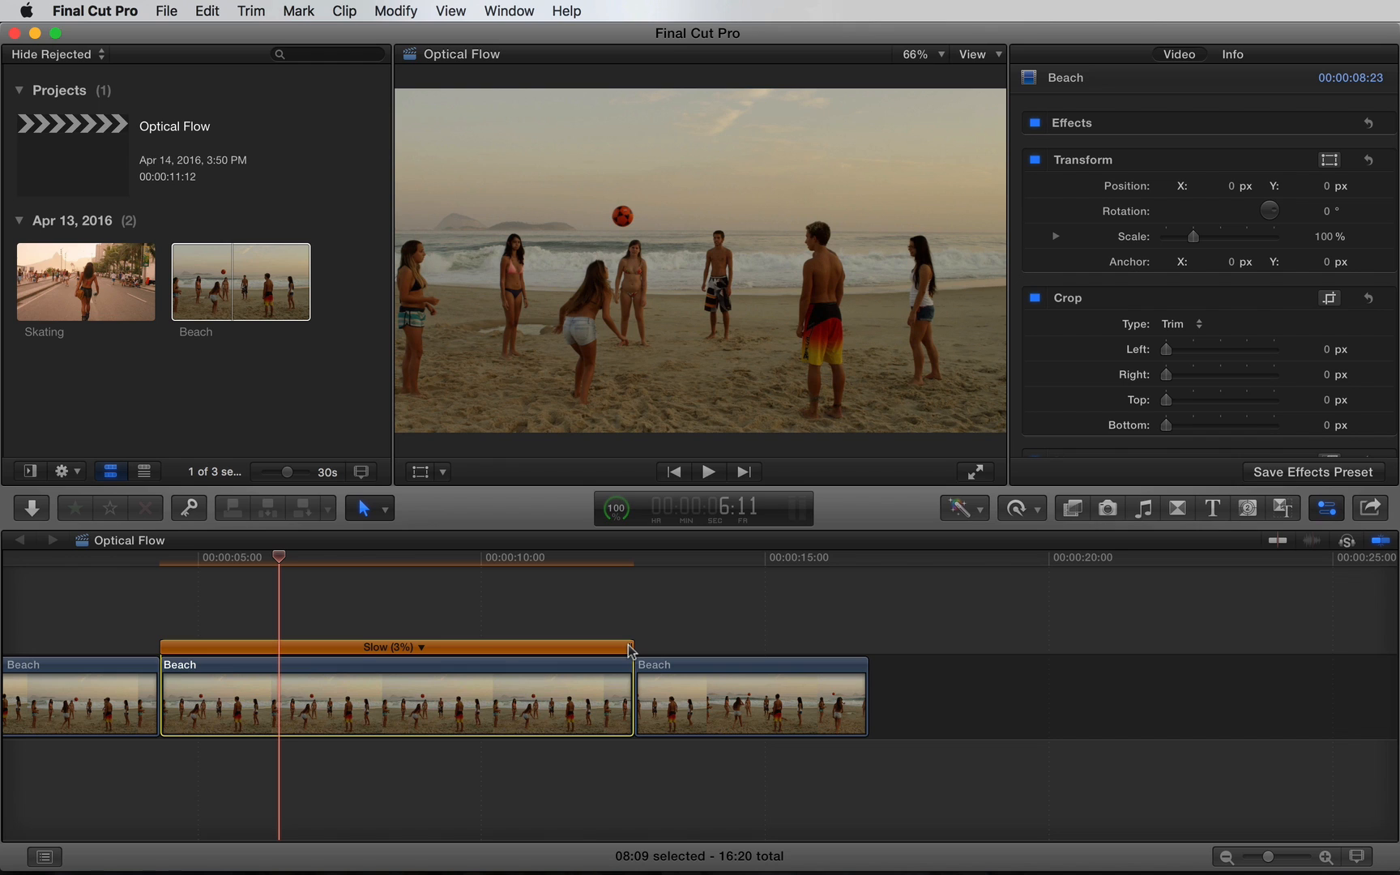